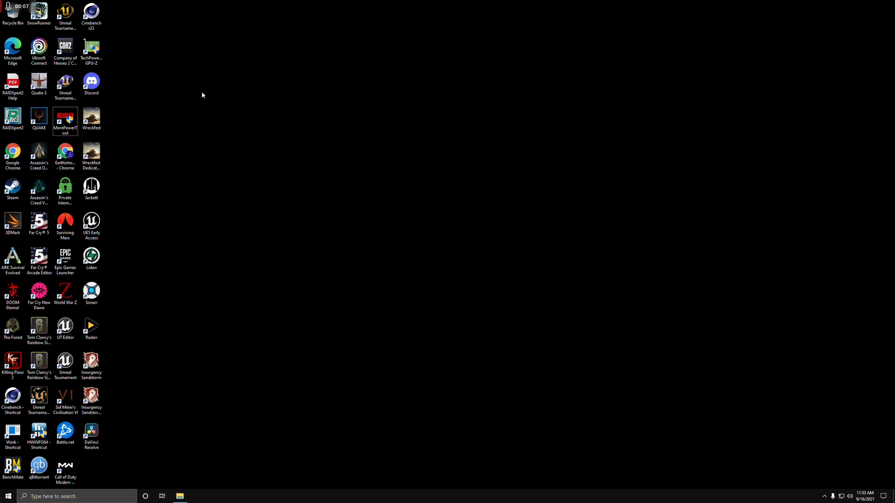
Launch GPU-Z from the desktop to view the RX 6900 XT's graphics card details
left_click(91, 48)
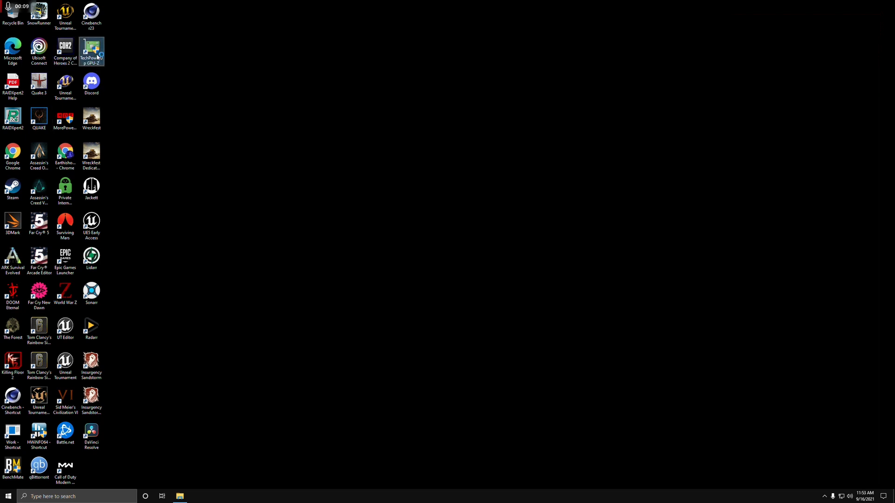
double_click(92, 48)
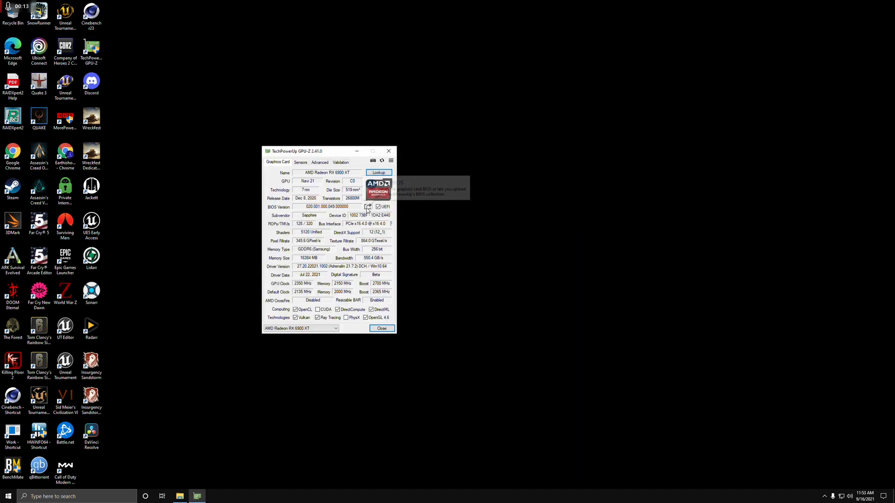
left_click(368, 207)
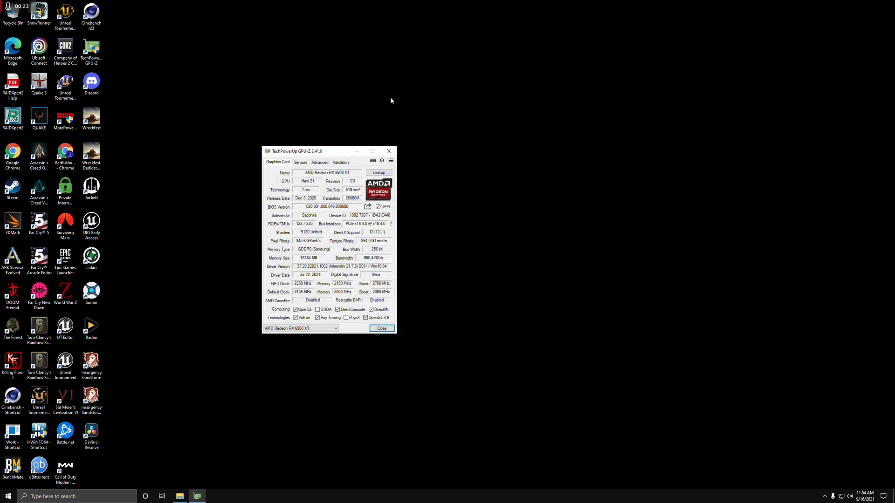
Run MorePowerTool, select the RX 6900 XT and view its 289 W/320 A power settings
left_click(381, 328)
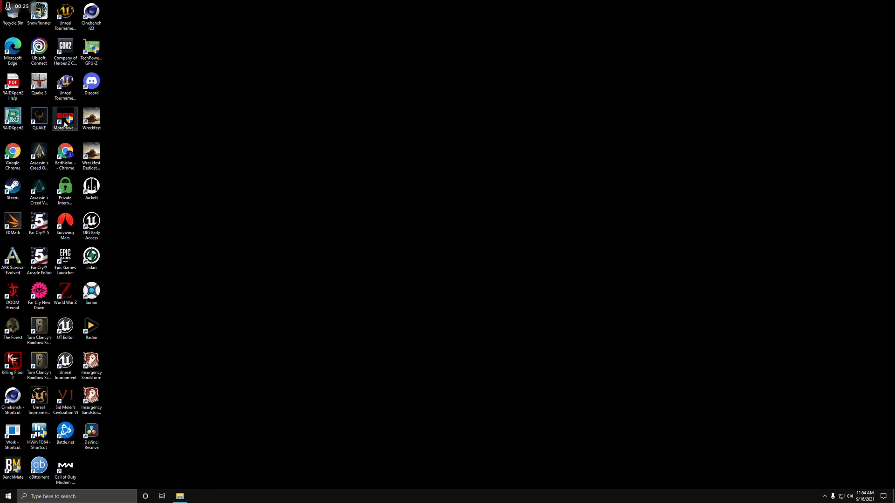
right_click(65, 120)
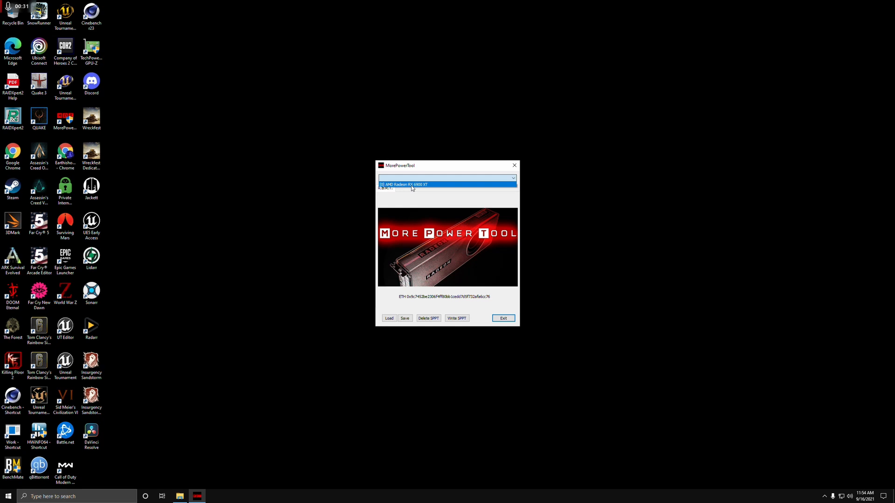
left_click(412, 184)
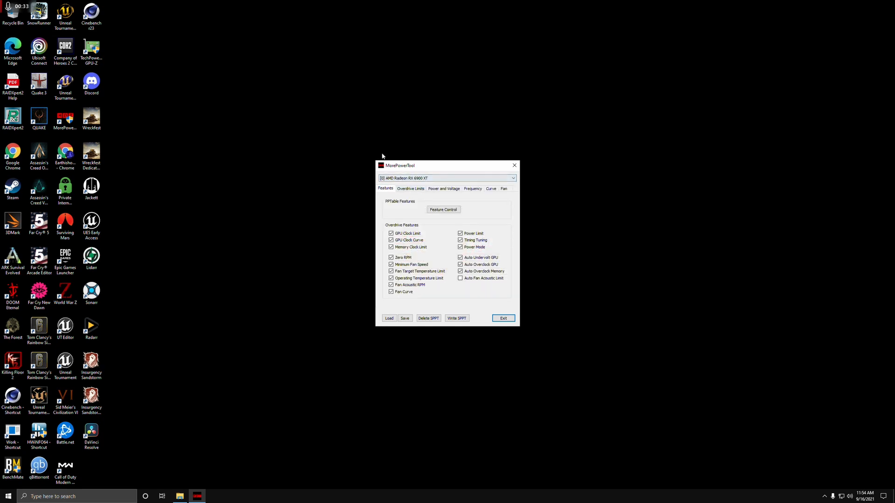
left_click(388, 318)
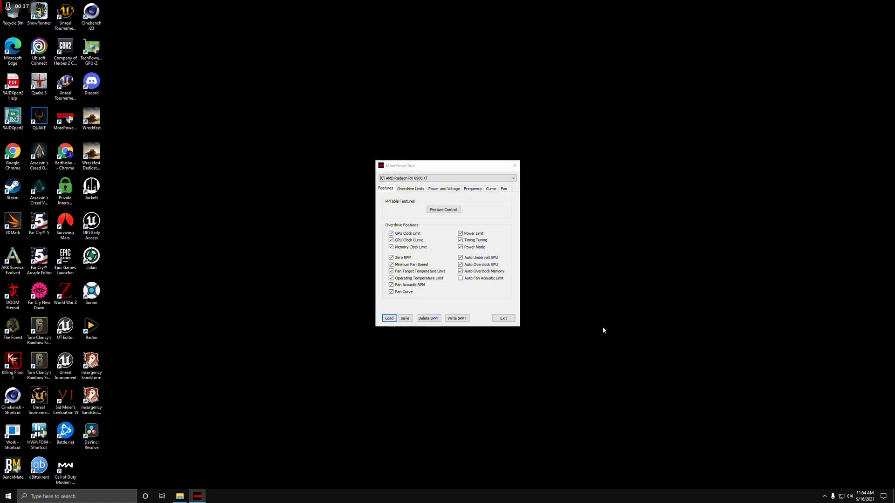
left_click(444, 188)
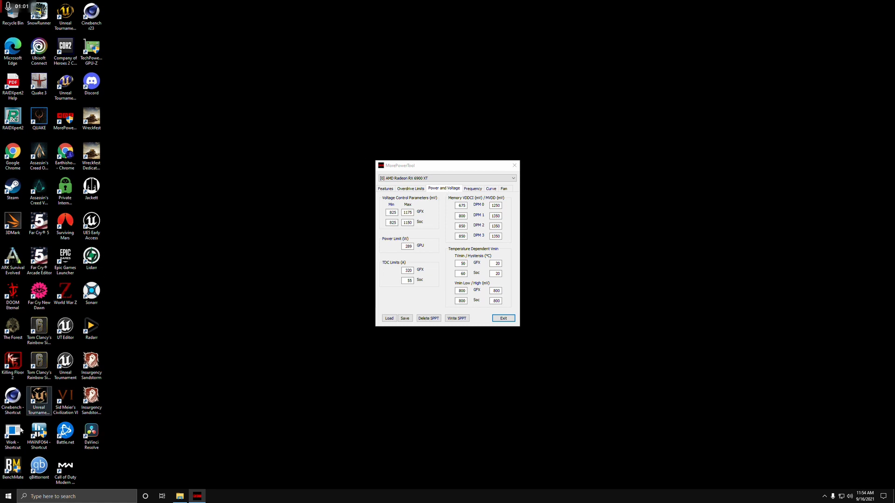
In Calculator, compute 360 × 0.15 = 54 and 54 − 360, then move Calculator aside
left_click(6, 496)
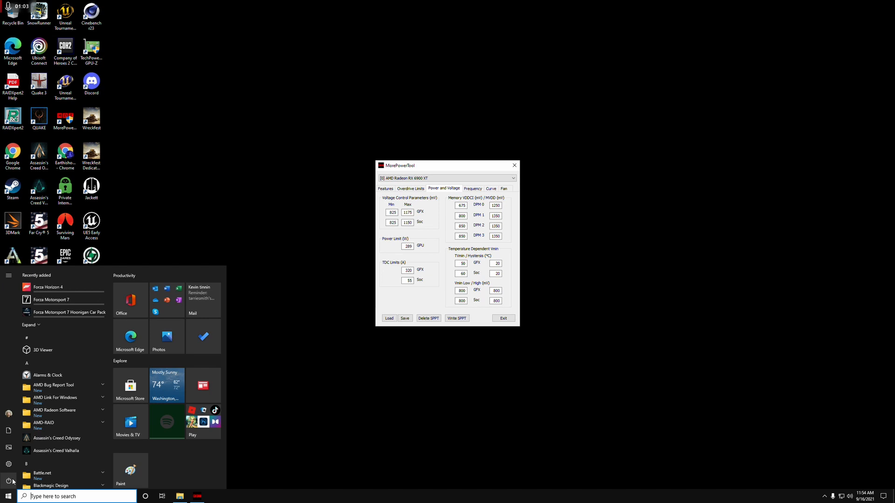
scroll("down", 3)
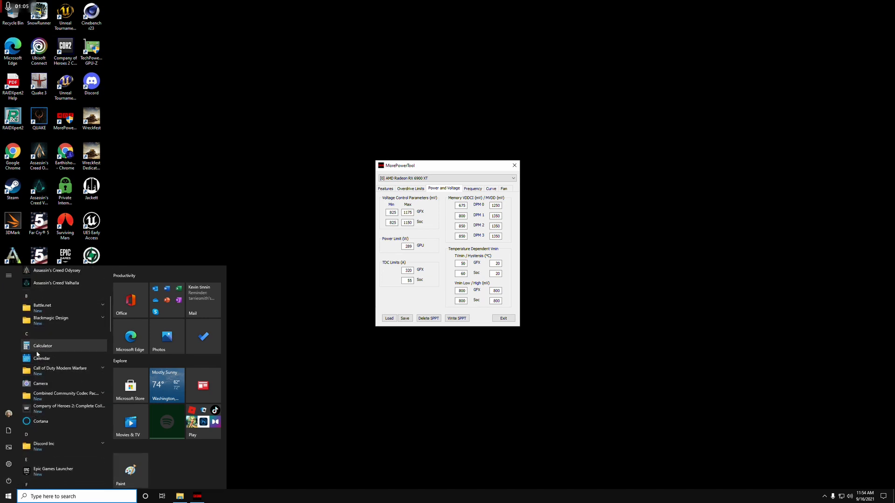
left_click(42, 345)
type("360")
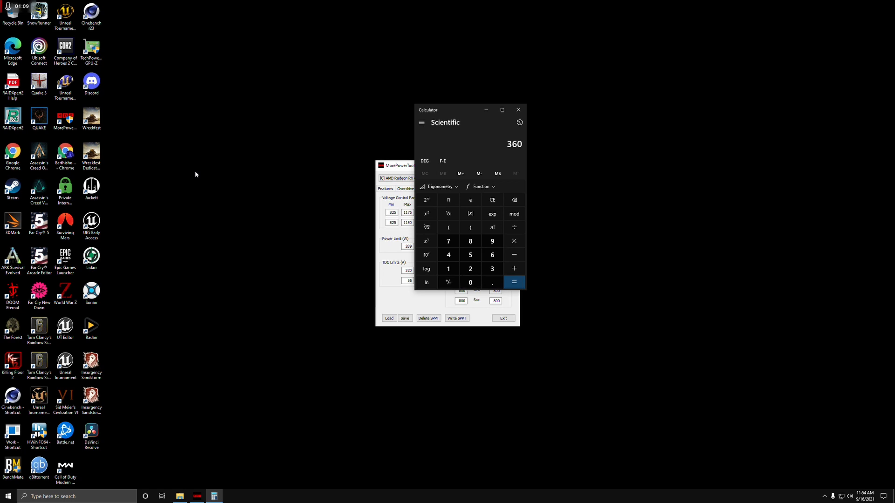
left_click(514, 281)
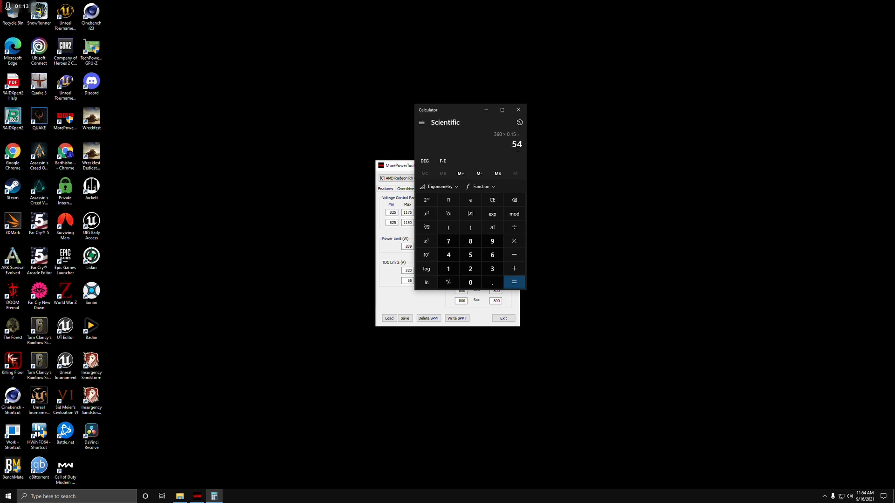
mouse_move(512, 167)
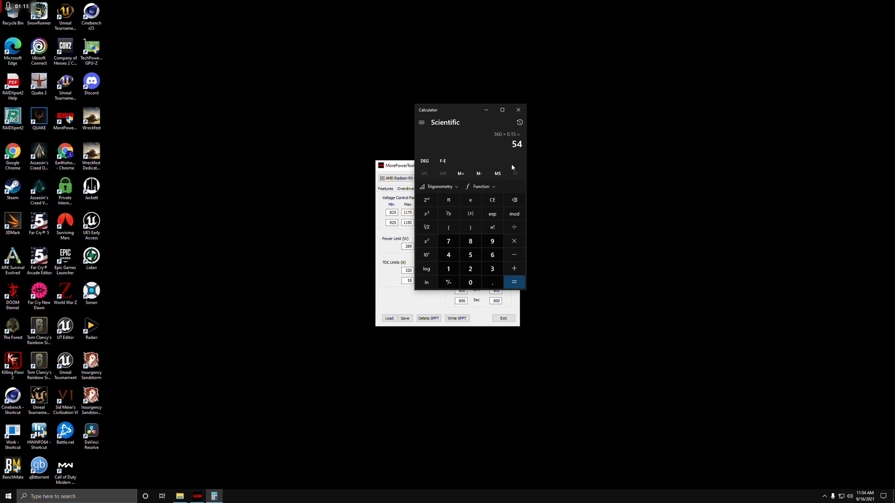
left_click(514, 254)
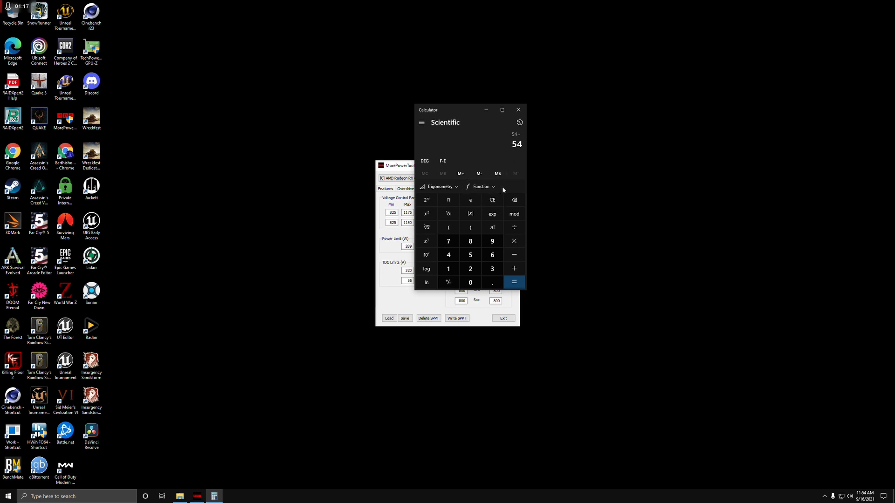
left_click(492, 269)
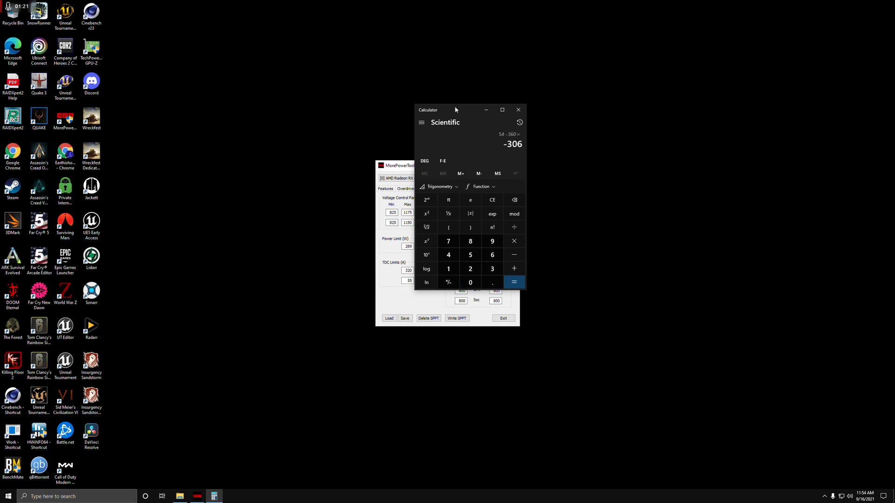
left_click_drag(455, 109, 640, 193)
type("360")
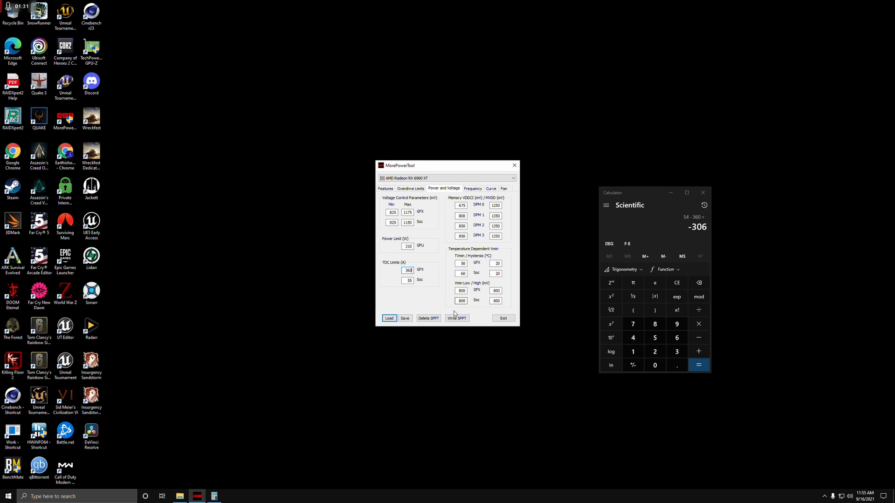
Write the 310 W and 360 A limits to the power table, confirm, and close MorePowerTool
left_click(457, 318)
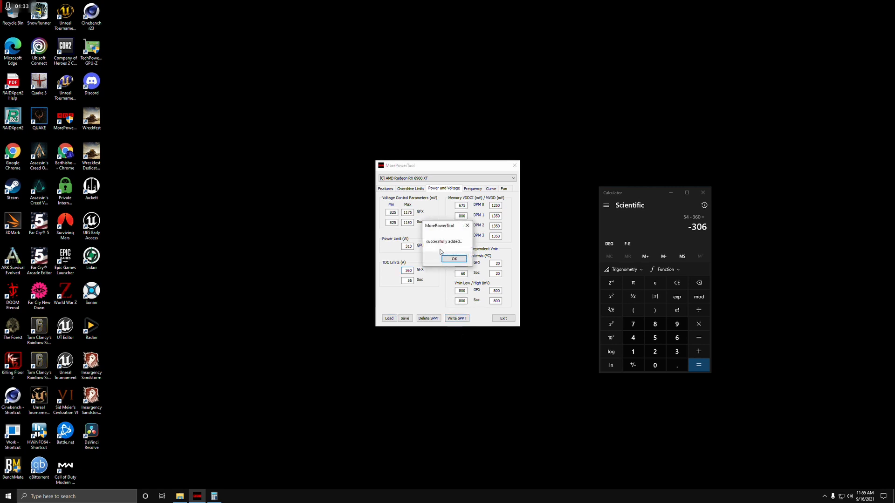
left_click(454, 259)
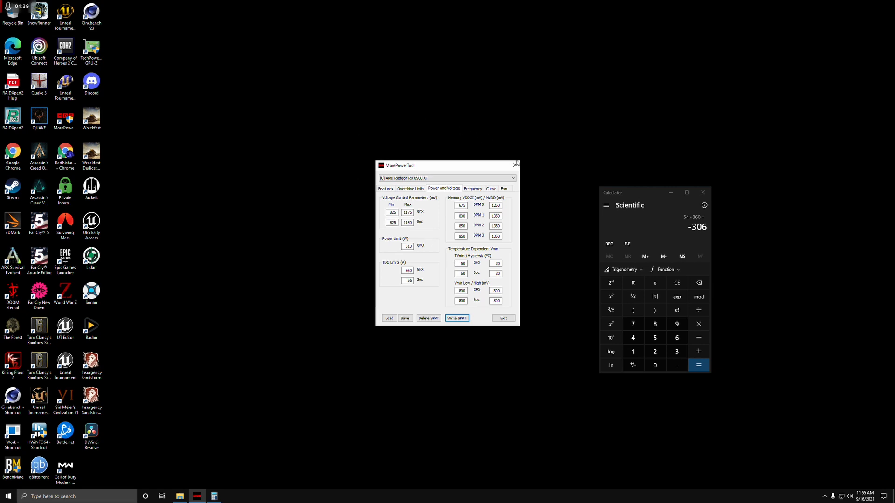
left_click(503, 318)
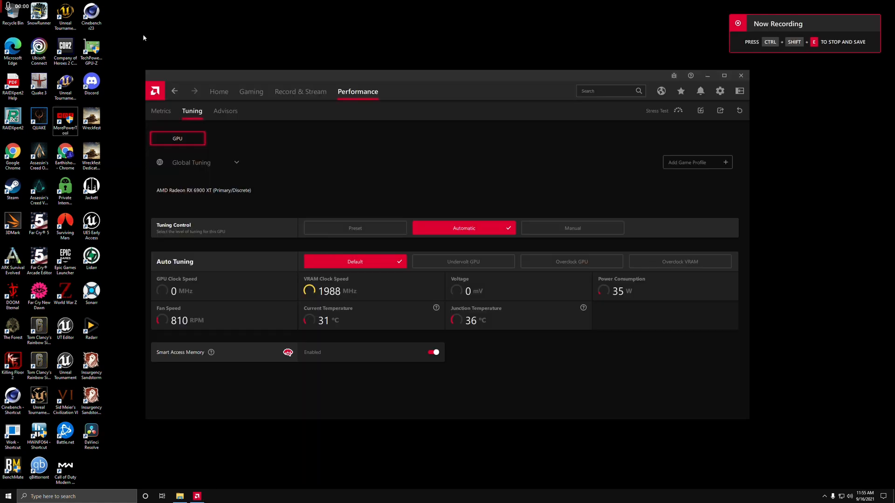
mouse_move(158, 32)
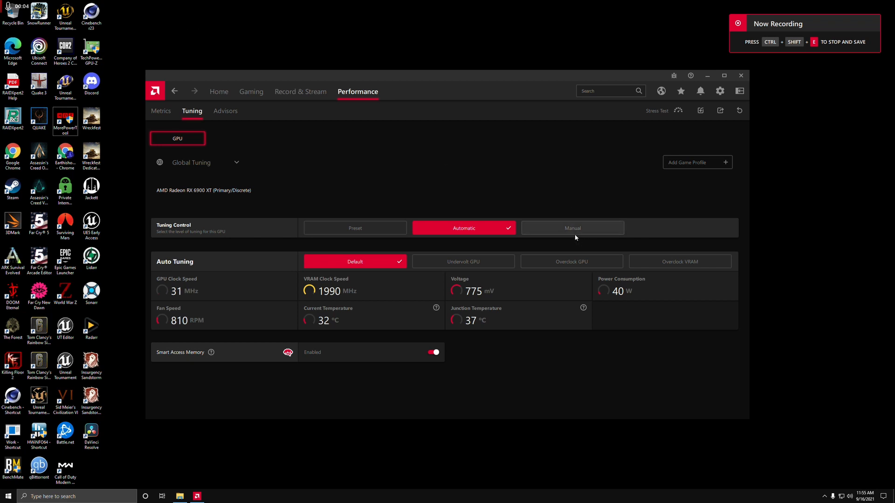
Switch Tuning Control to Manual and enable GPU Tuning to reveal the frequency and voltage sliders
left_click(572, 228)
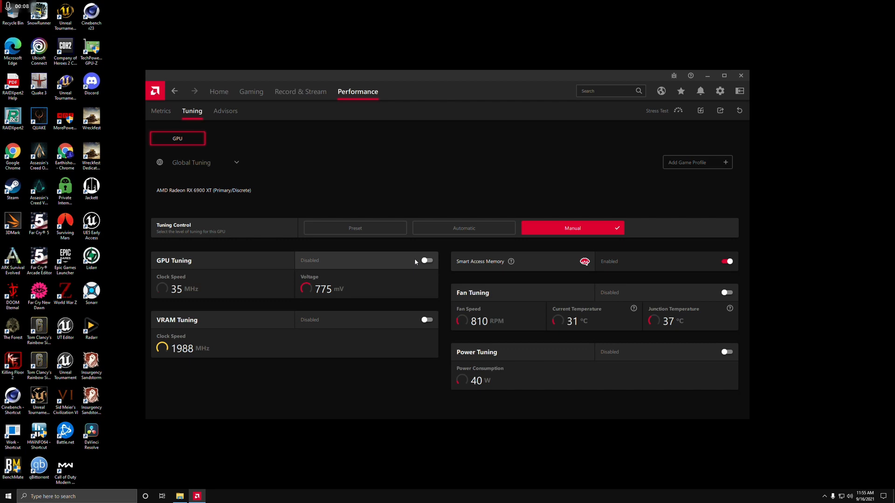
left_click(426, 260)
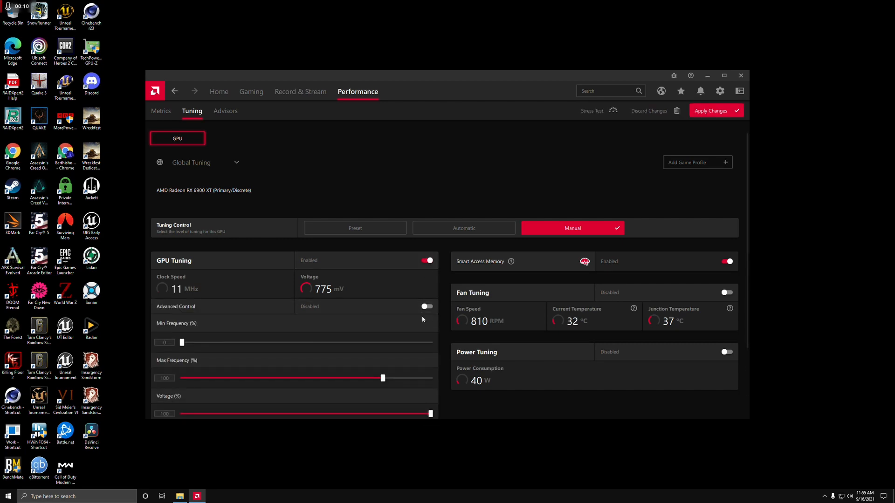
scroll("down", 3)
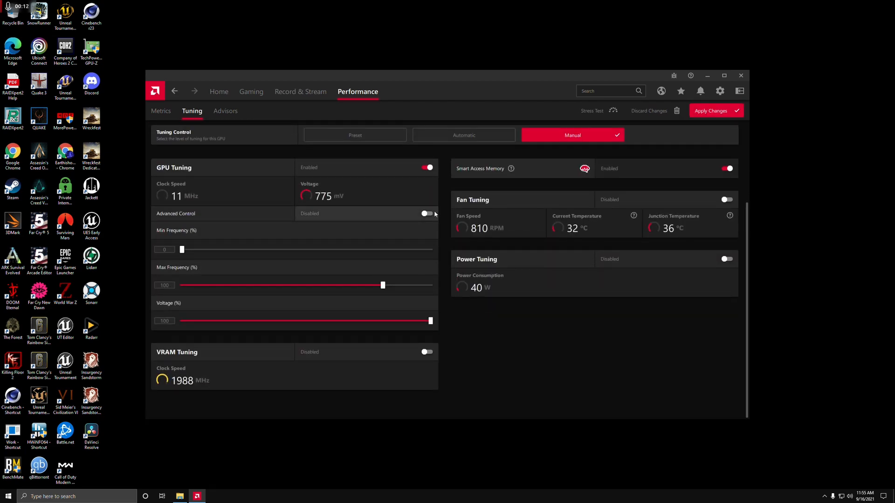
Enable GPU Advanced Control and VRAM Advanced Control, and raise VRAM max frequency to 2150 MHz
left_click(426, 213)
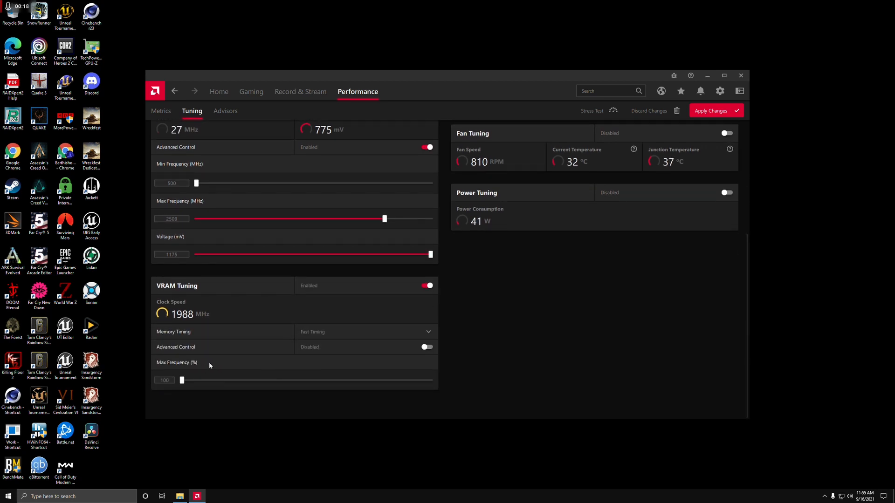
left_click(426, 346)
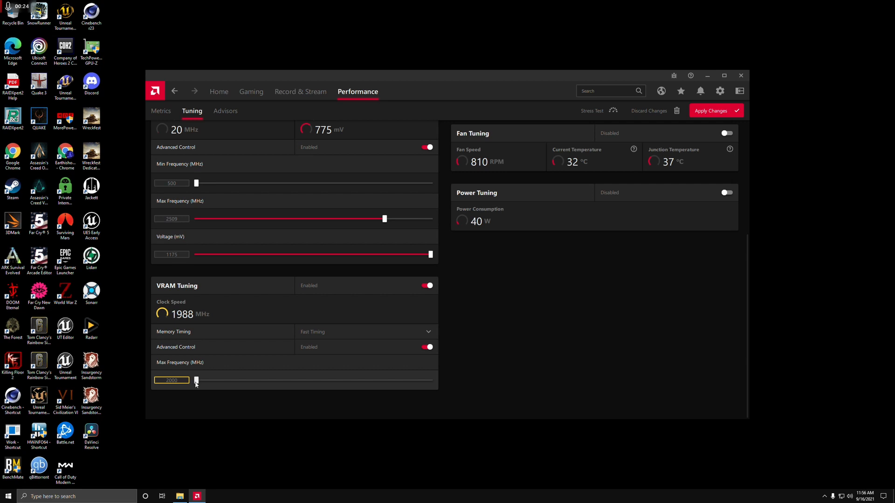
left_click_drag(197, 381, 430, 380)
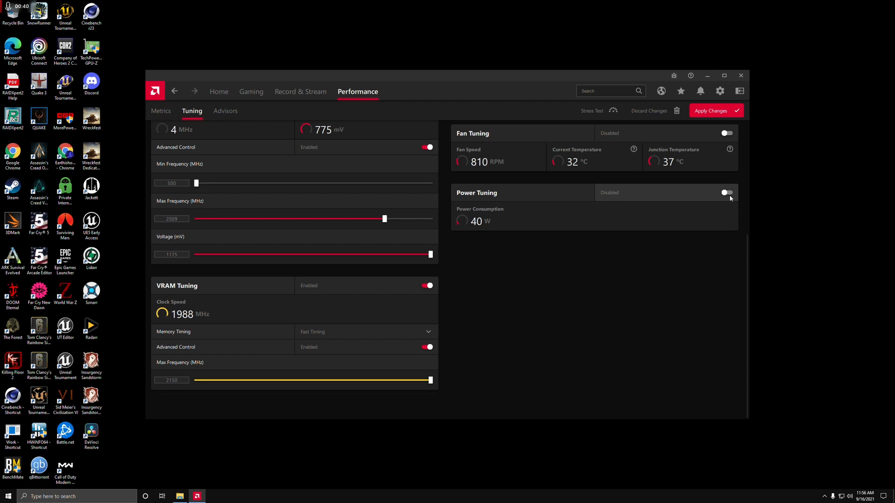
Enable Power Tuning with the power limit at its 15% maximum
left_click(726, 192)
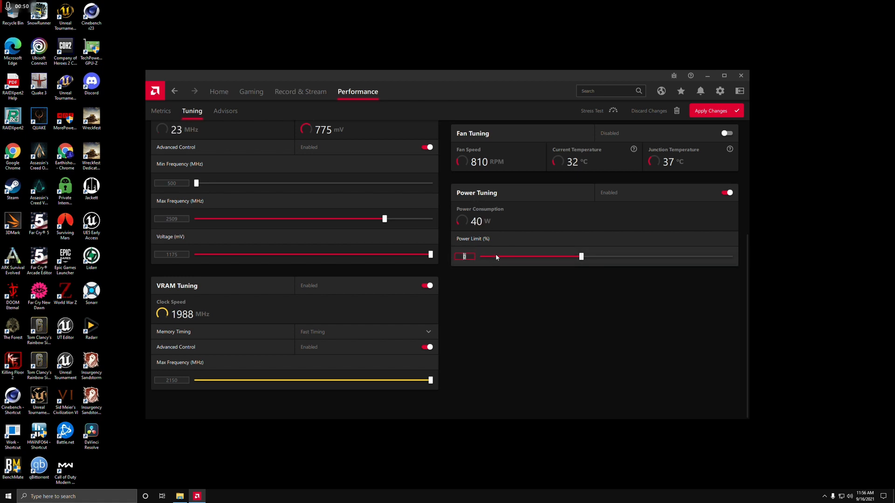
left_click_drag(581, 256, 631, 256)
type("15")
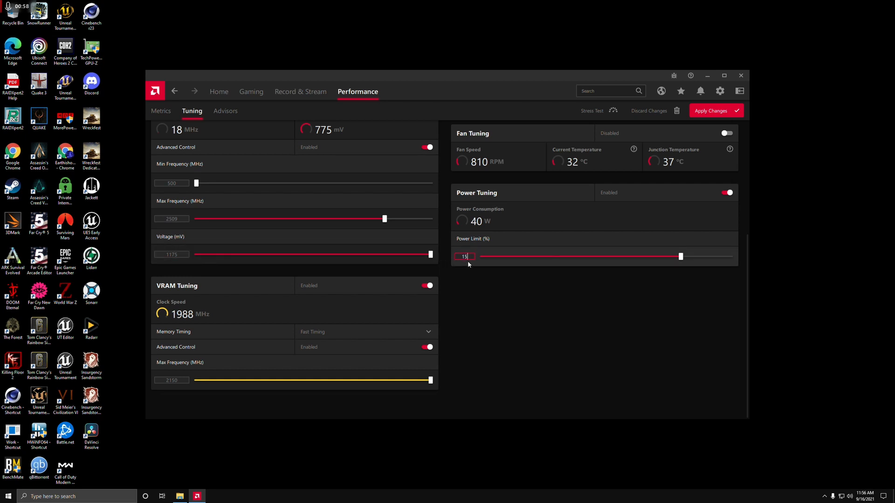
left_click(727, 133)
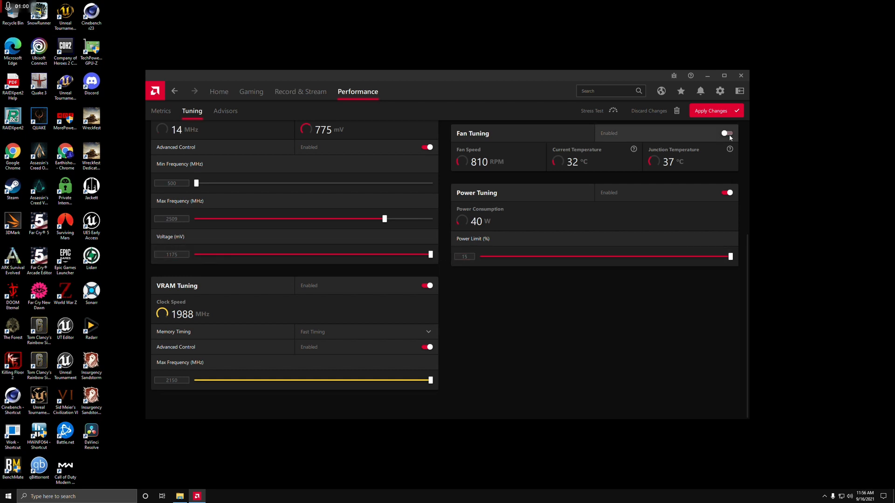
Enable Fan Tuning without the custom fan curve and set max fan speed to 100%
left_click(726, 134)
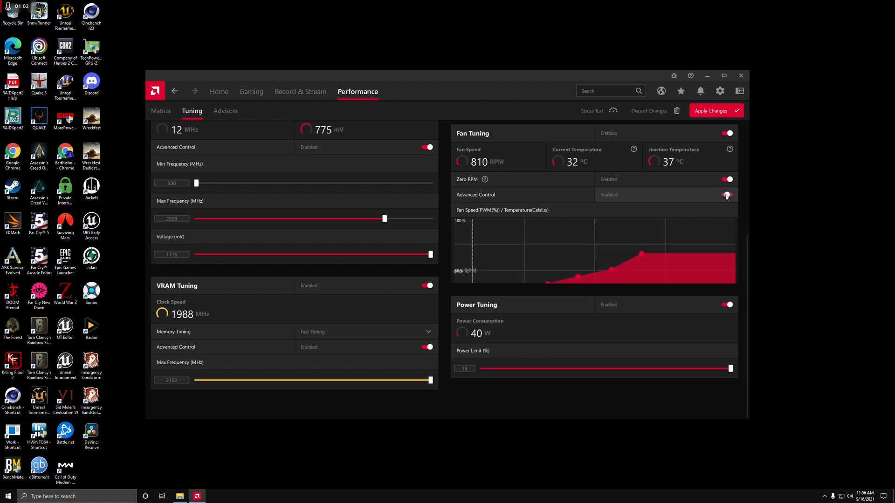
left_click(727, 194)
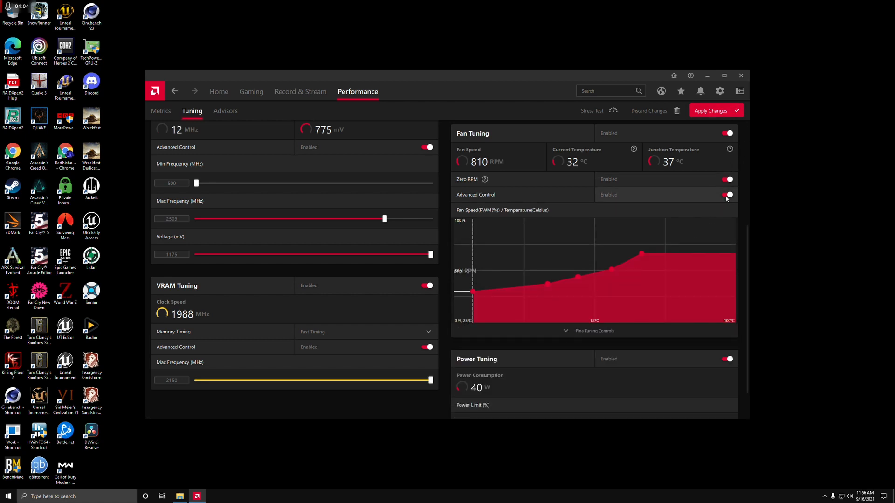
left_click(727, 194)
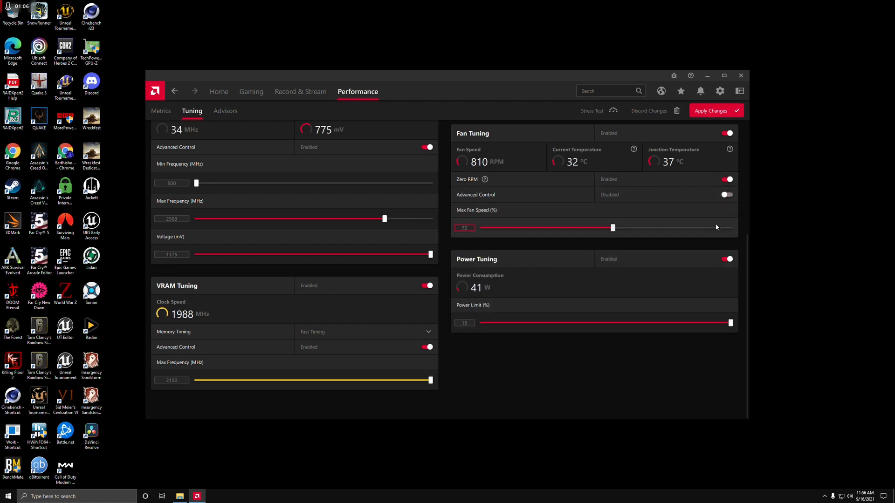
left_click_drag(612, 228, 729, 228)
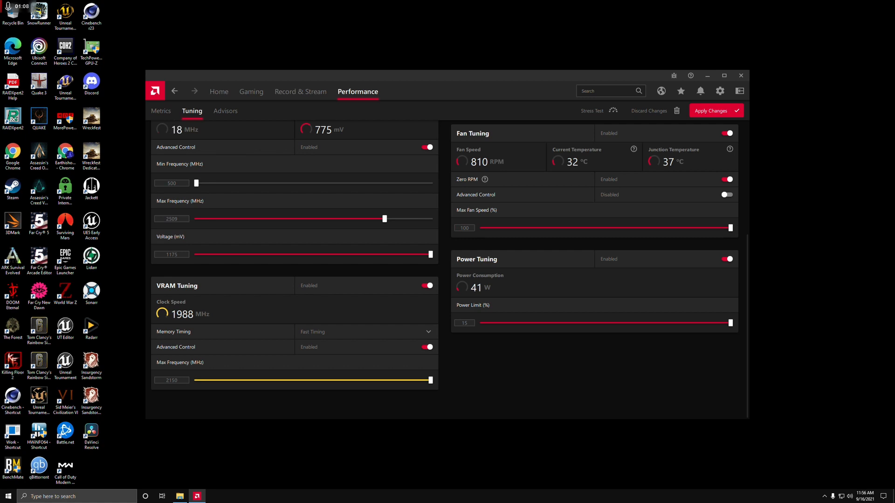
left_click(171, 183)
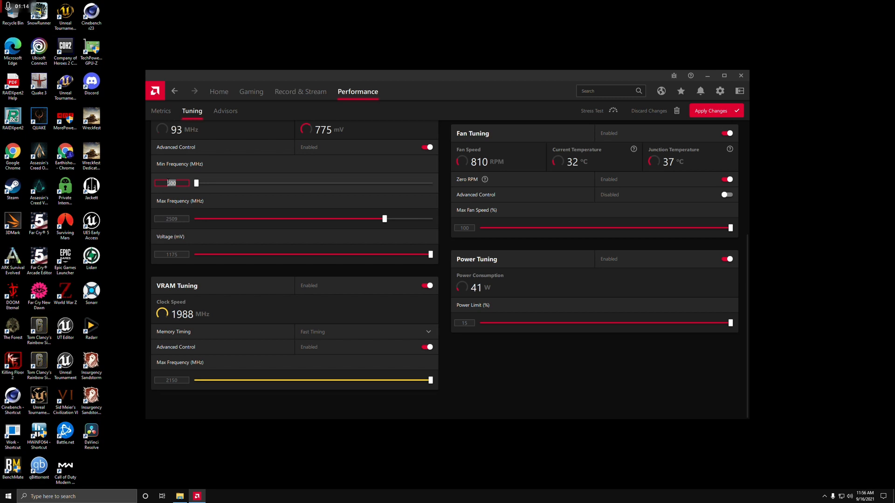
Set GPU maximum frequency to 2725 MHz and minimum frequency to 2500 MHz
left_click_drag(196, 182, 242, 182)
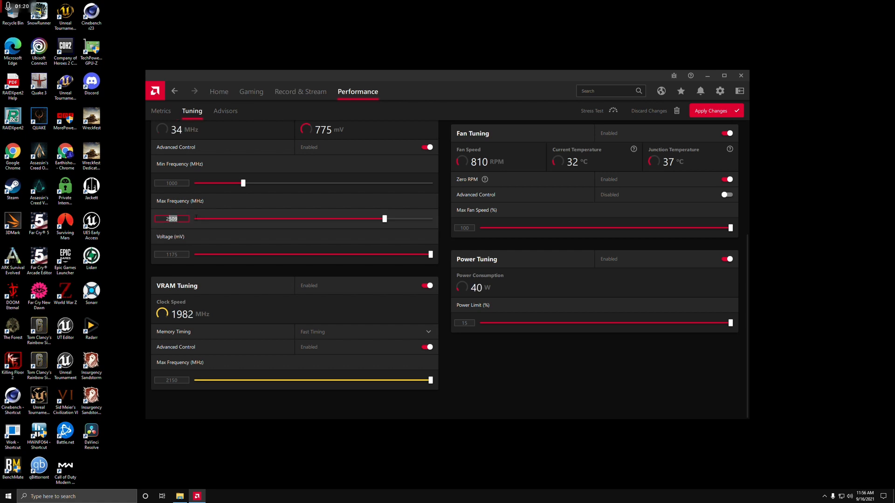
mouse_move(195, 215)
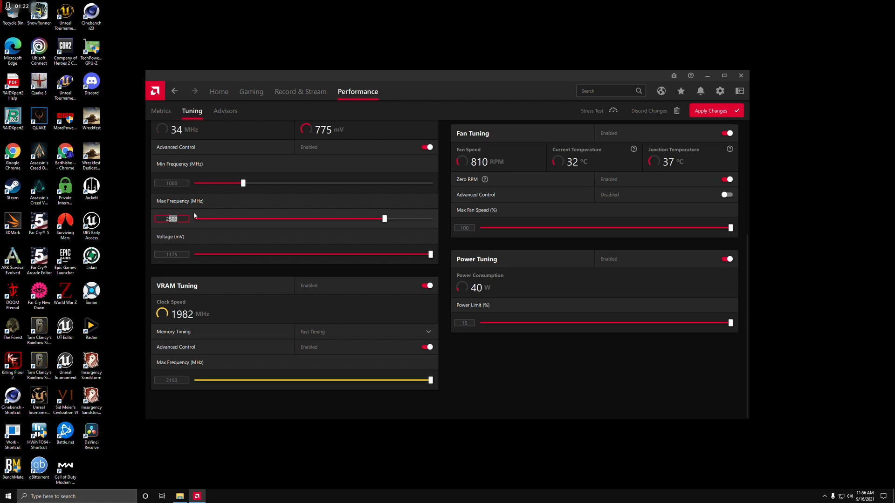
type("25000")
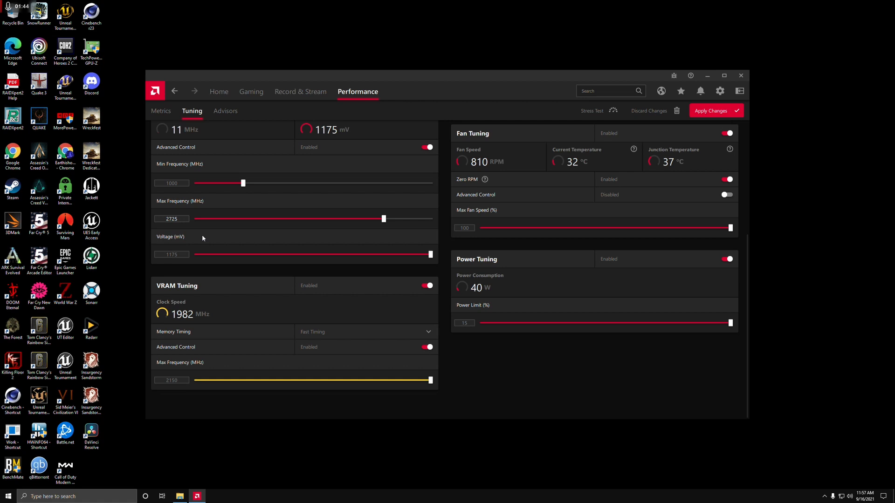
left_click(172, 183)
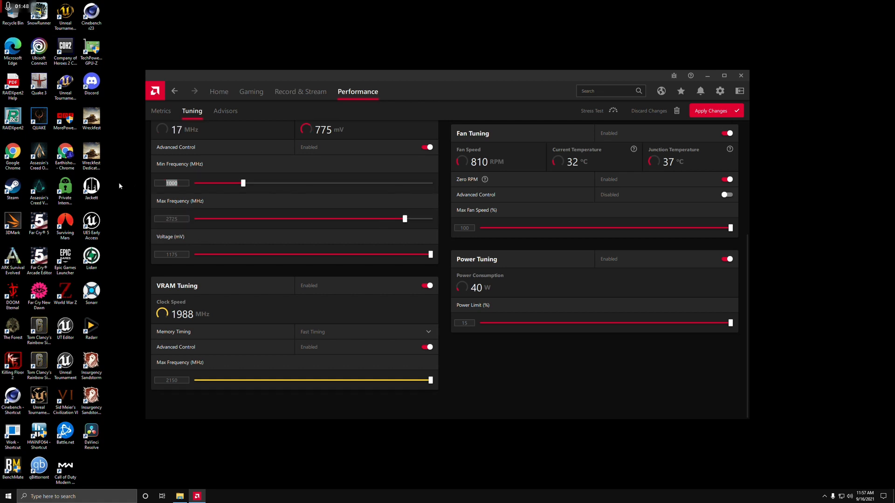
left_click_drag(241, 183, 383, 183)
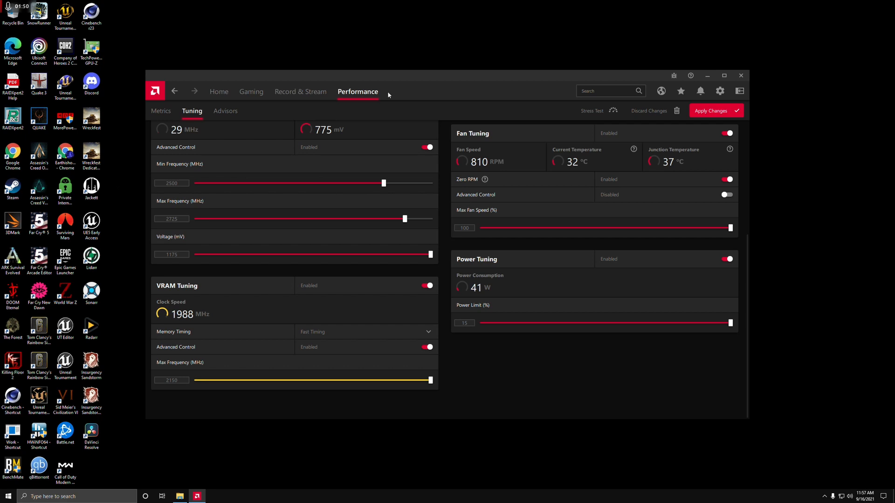